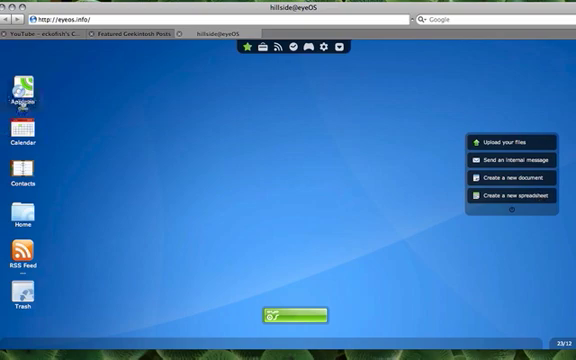
# Step: Open the Applications window listing eyeDocs, eyeMail, eyeFTP and eyeFiles
pyautogui.click(25, 100)
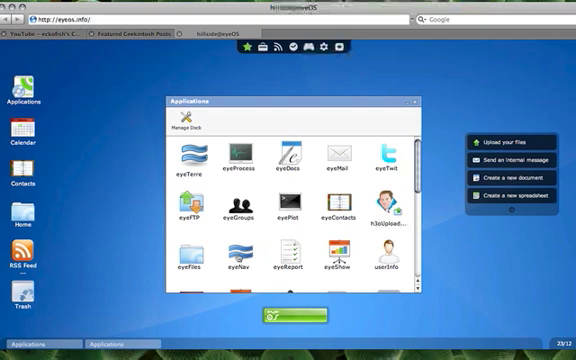
# Step: Scroll down the Applications list to reach System Preferences
pyautogui.scroll(-3)
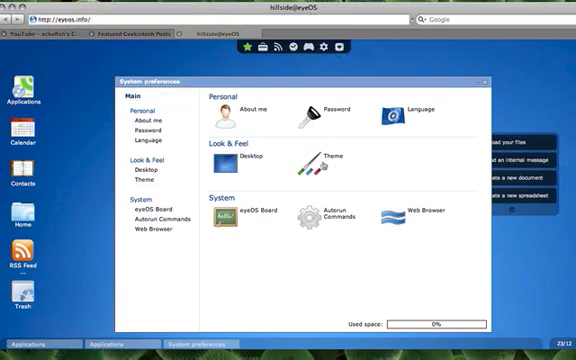
# Step: Apply the eyeVista theme from the Theme settings dropdown
pyautogui.click(147, 180)
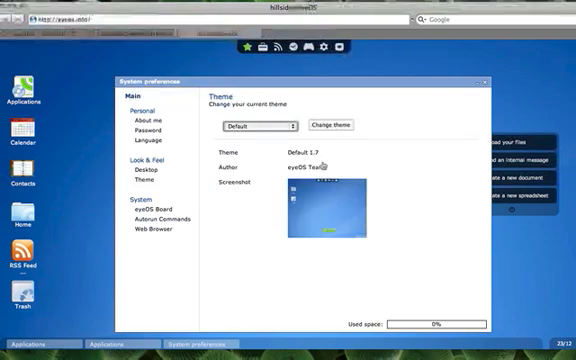
pyautogui.click(253, 126)
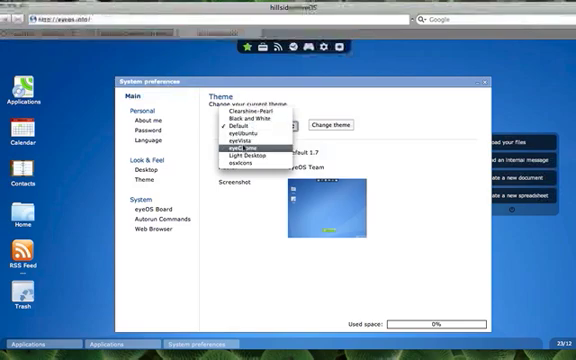
pyautogui.click(250, 142)
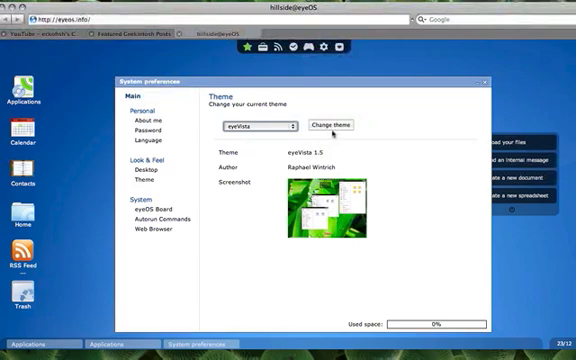
pyautogui.click(339, 124)
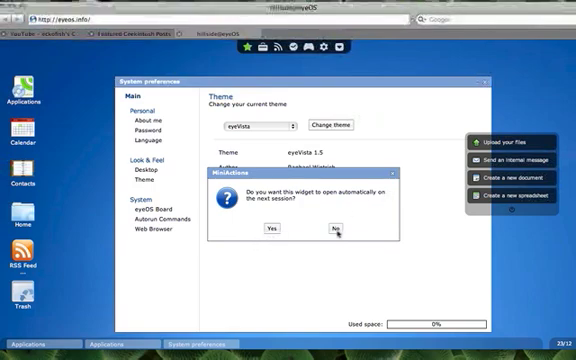
# Step: Decline auto-opening the widget next session, then show the Chess and Tetravex games list
pyautogui.click(334, 231)
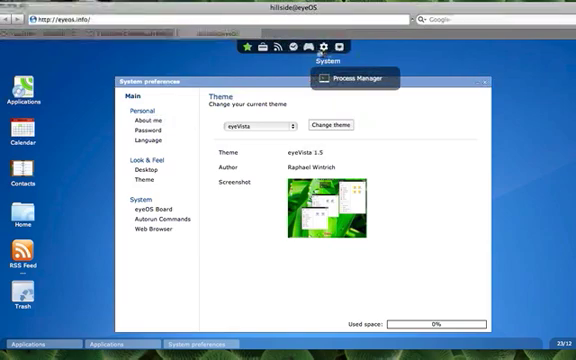
pyautogui.click(308, 46)
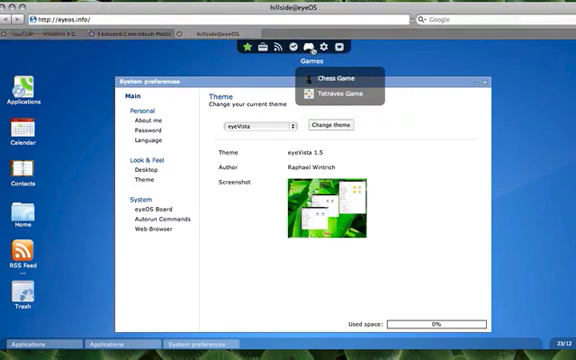